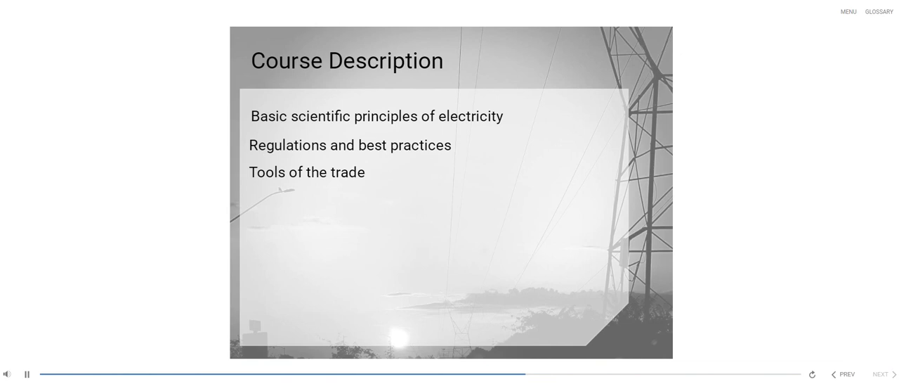
- Advance from the Course Description slide to the Navigation slide of chapter objectives
click(881, 374)
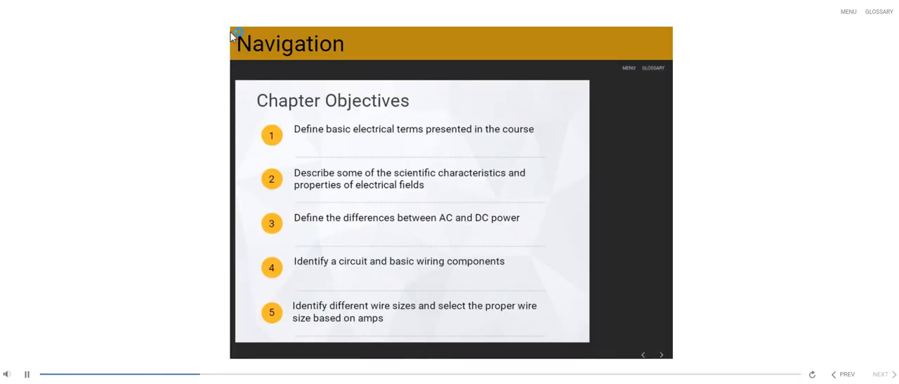
mouse_move(376, 85)
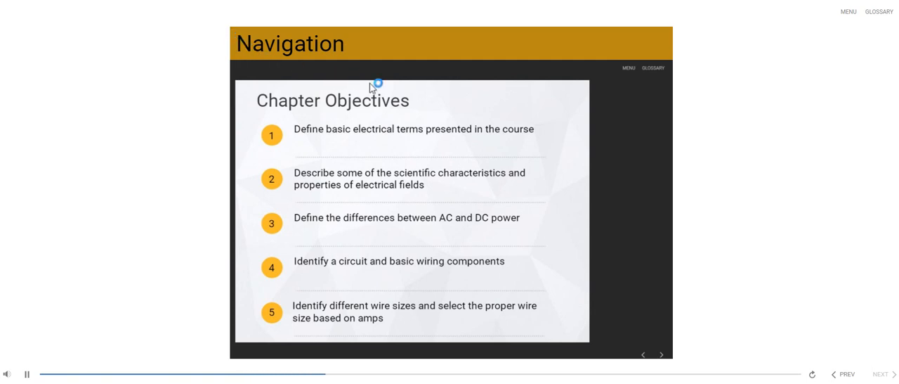
mouse_move(644, 101)
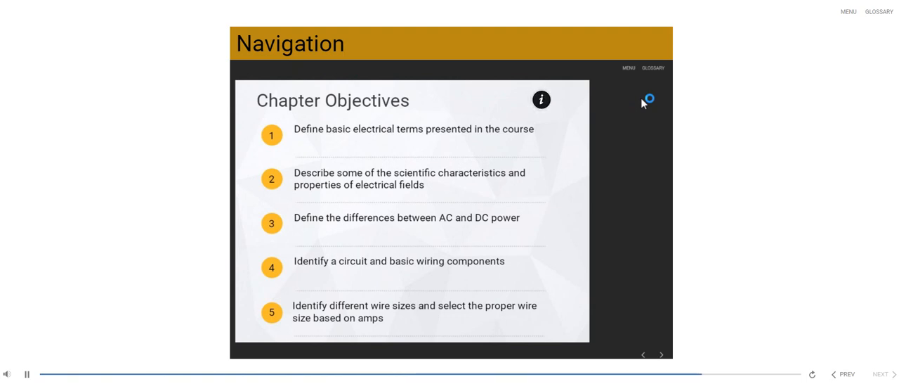
click(26, 374)
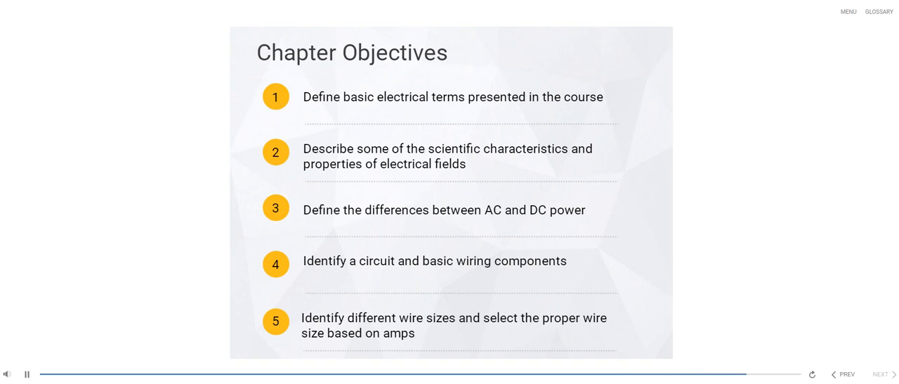
- Advance past Chapter Objectives to the Match Terms & Definitions quiz with five electrical terms
click(27, 373)
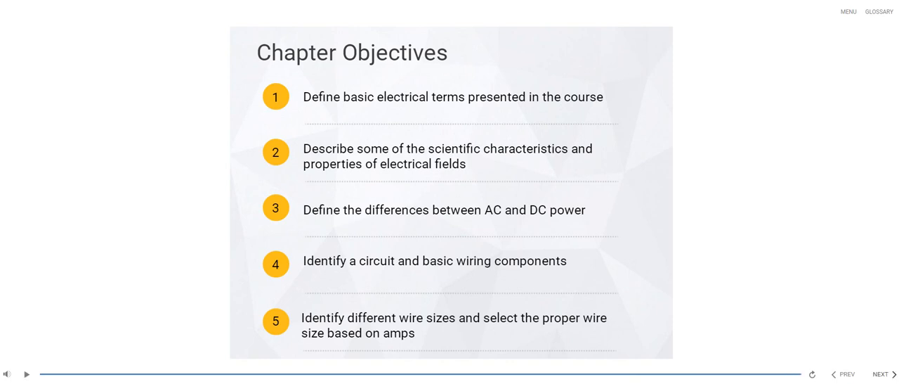
click(880, 374)
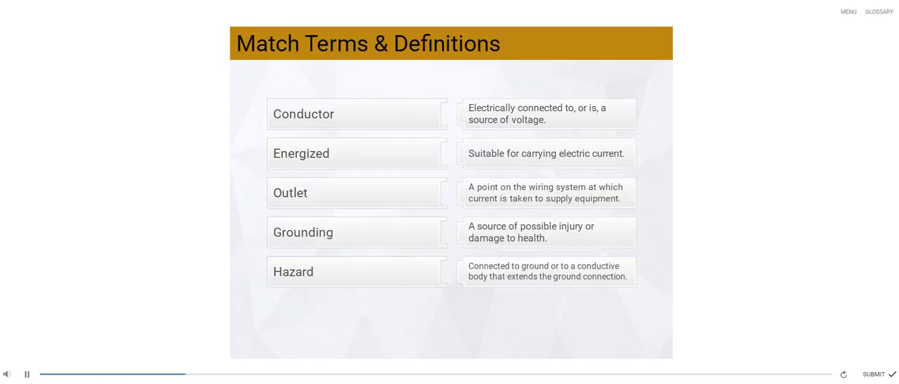